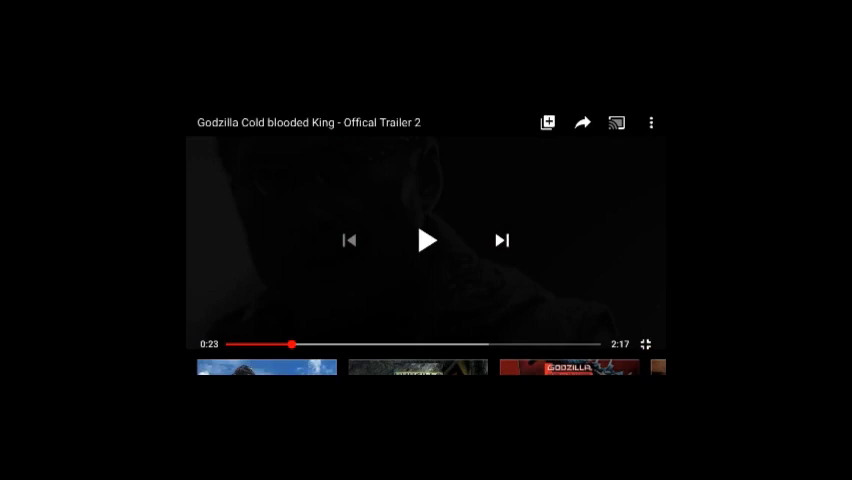
- Drag the trailer's seek bar forward and let it play to about 1:25
drag(290, 344, 453, 344)
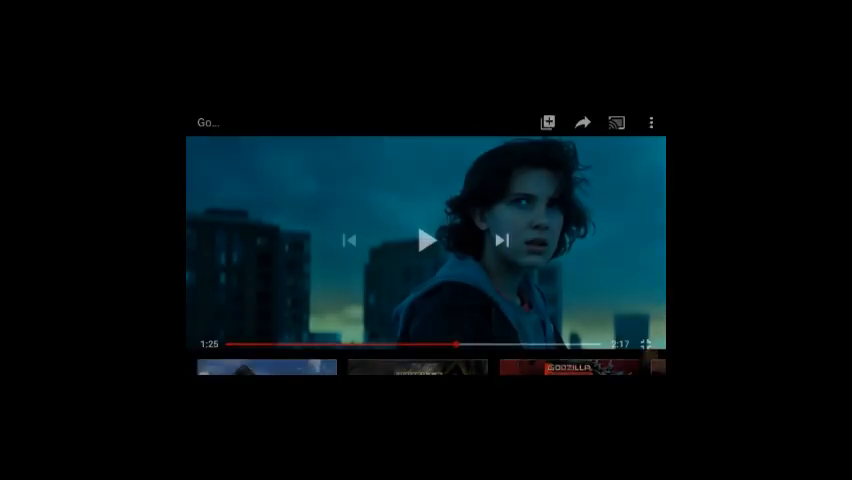